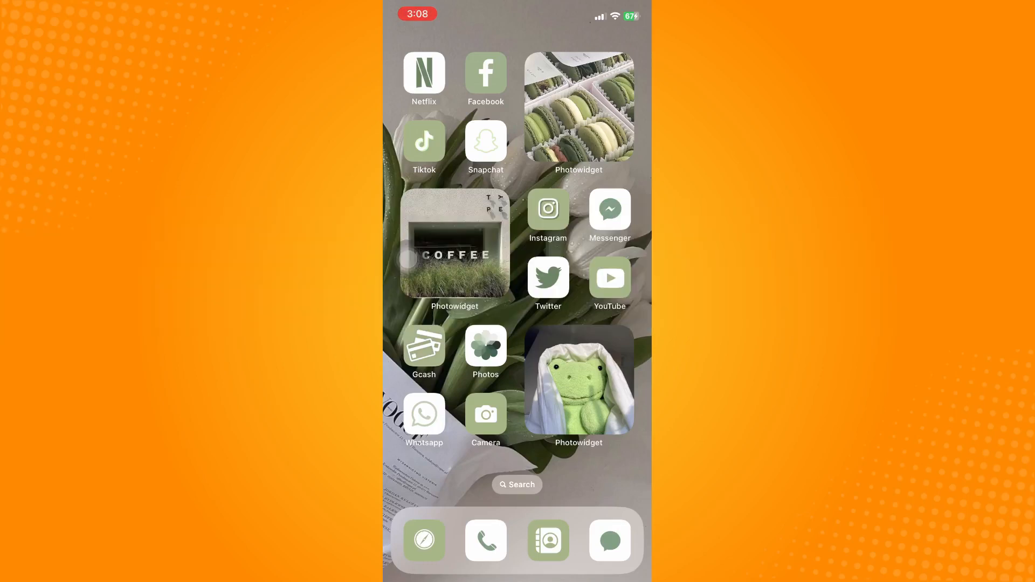
# Step: Launch the Facebook app from the iOS home screen
pyautogui.click(486, 73)
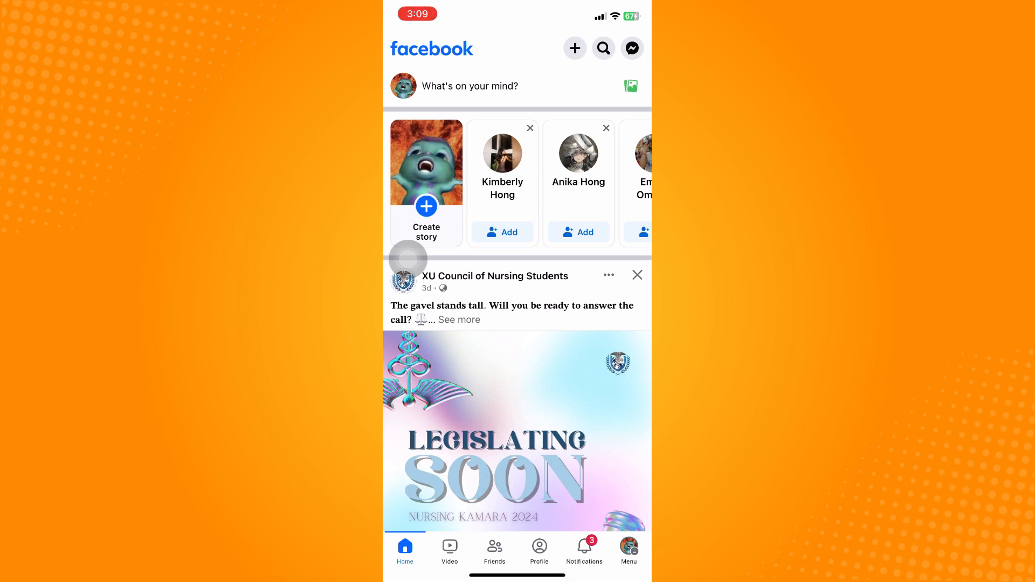
# Step: Create a story from the collage photo in the camera roll
pyautogui.click(427, 205)
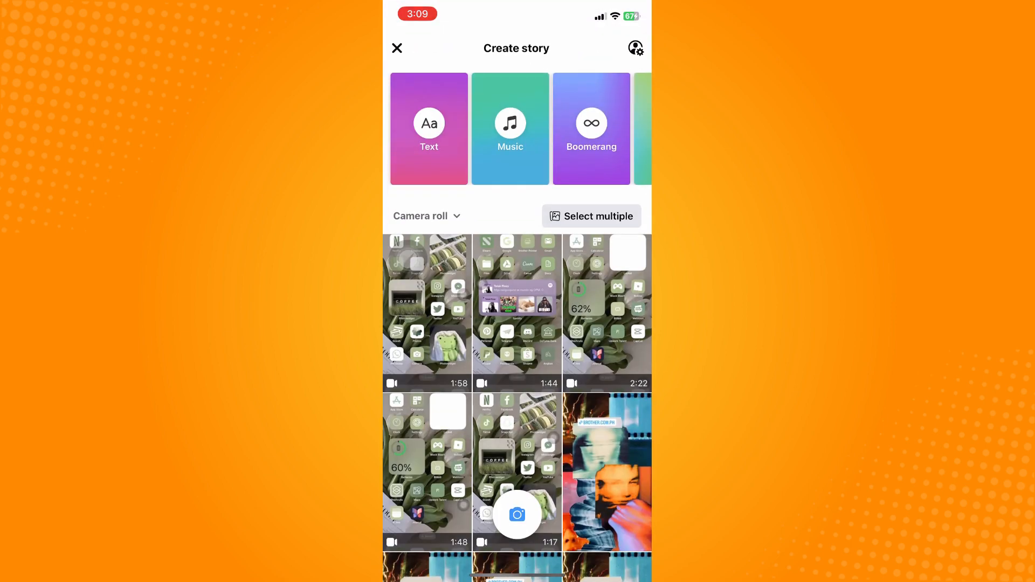
pyautogui.scroll(-3)
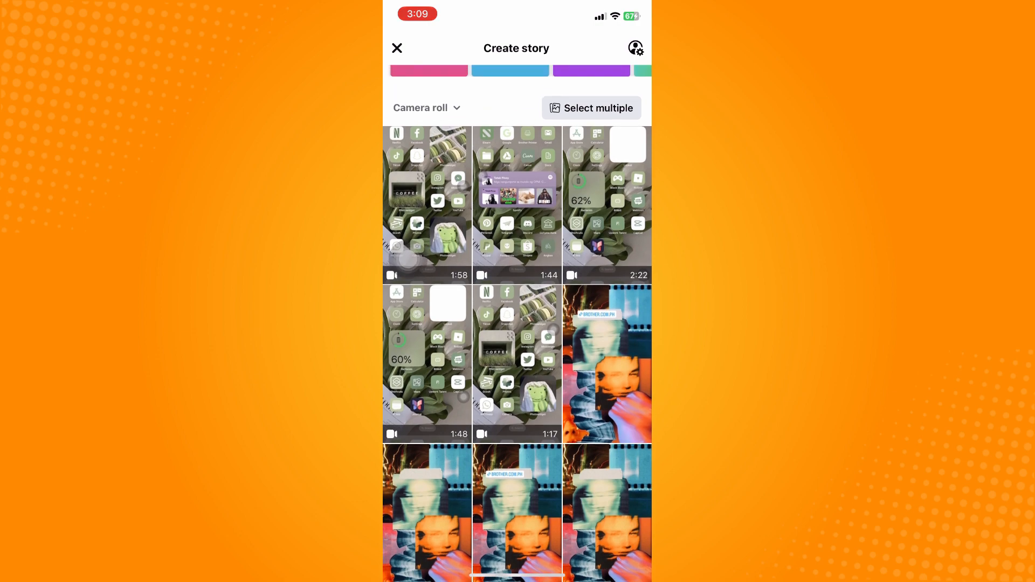
pyautogui.scroll(-3)
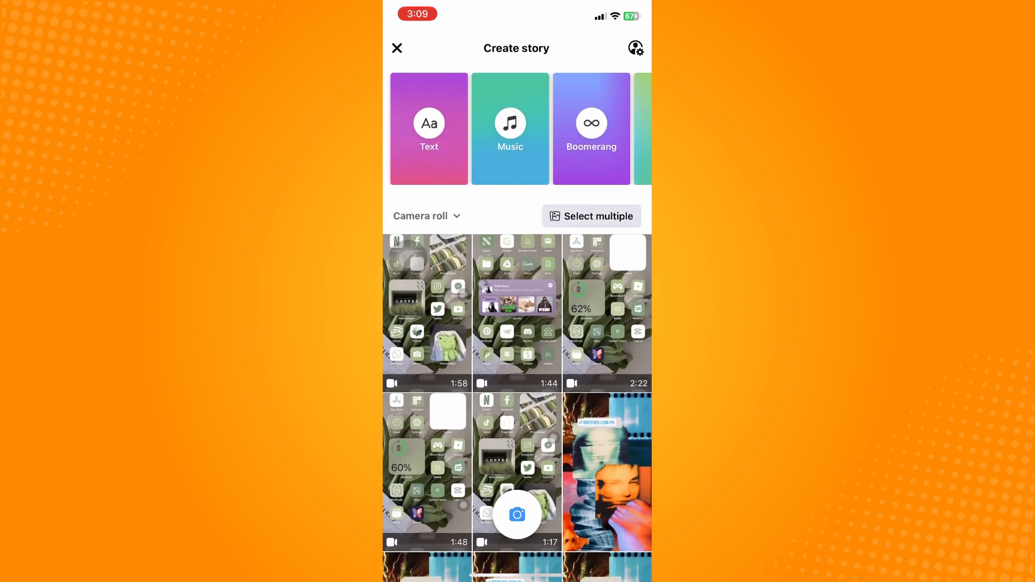
pyautogui.click(607, 471)
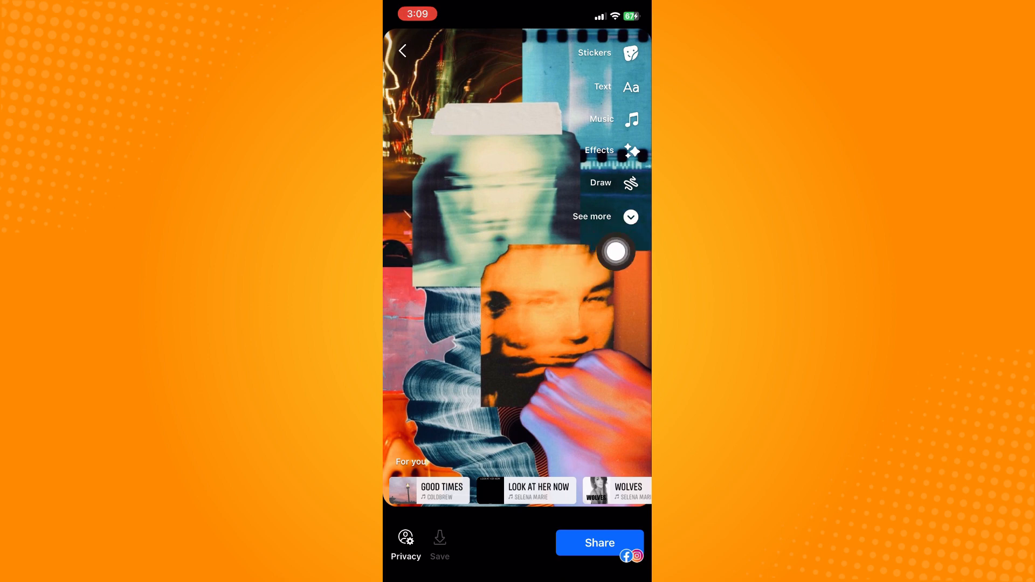
# Step: Expand the story editor's toolbar to show all editing tools
pyautogui.click(591, 216)
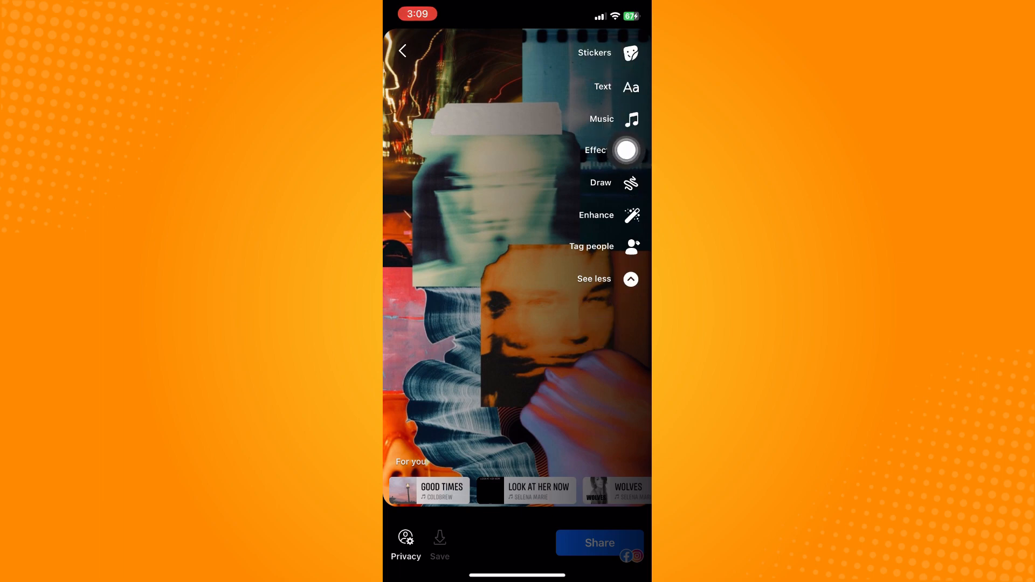
pyautogui.click(629, 150)
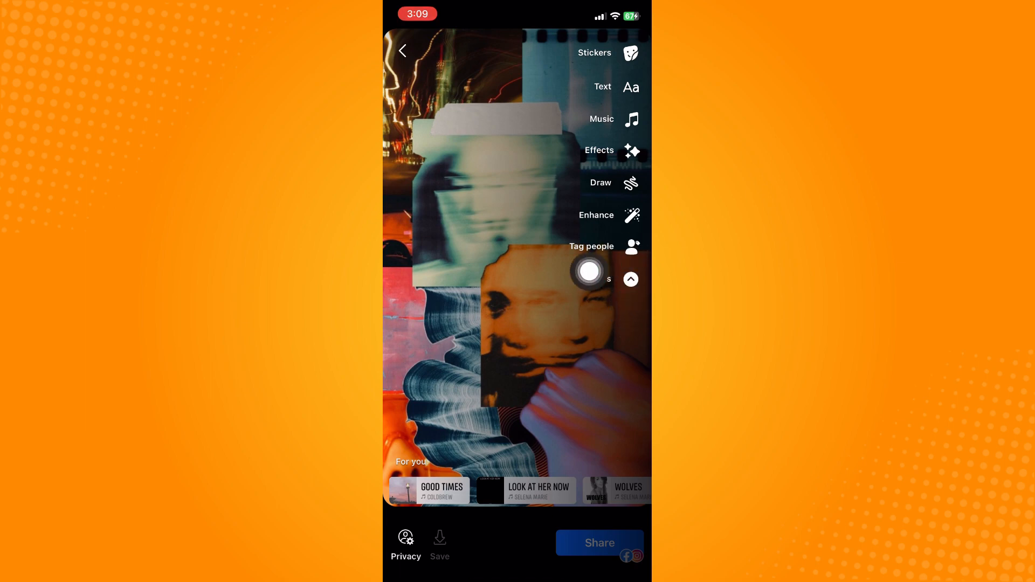
# Step: Try options in the story editor's right-side toolbar and drag across the photo
pyautogui.click(630, 279)
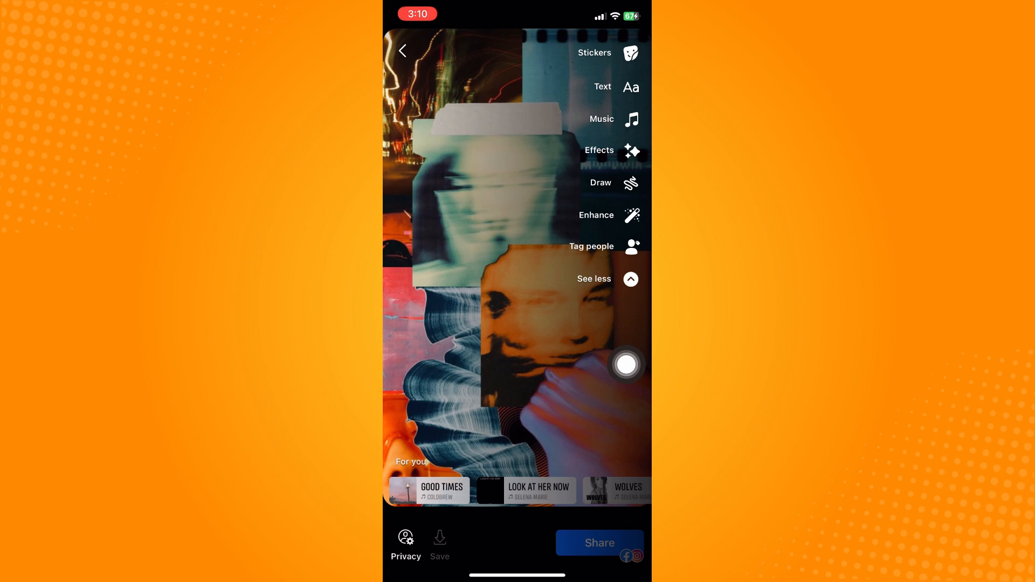
pyautogui.click(626, 365)
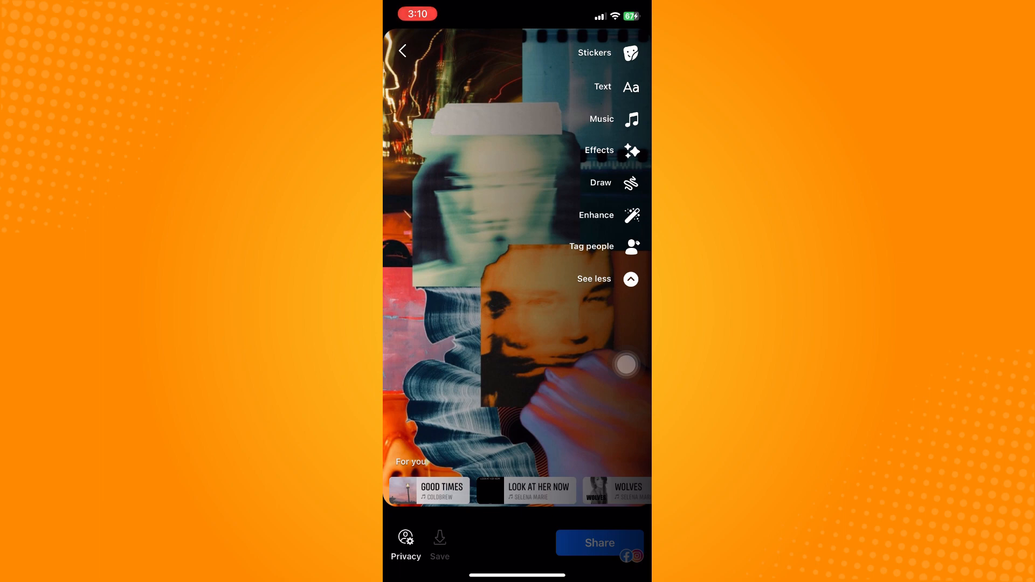
pyautogui.moveTo(626, 365); pyautogui.dragTo(571, 365)
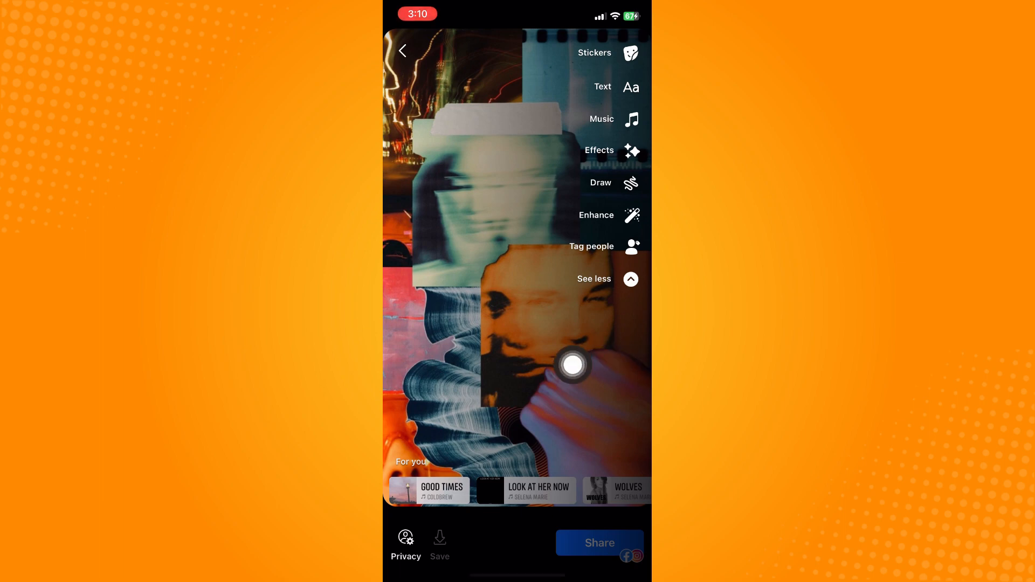
pyautogui.moveTo(617, 286)
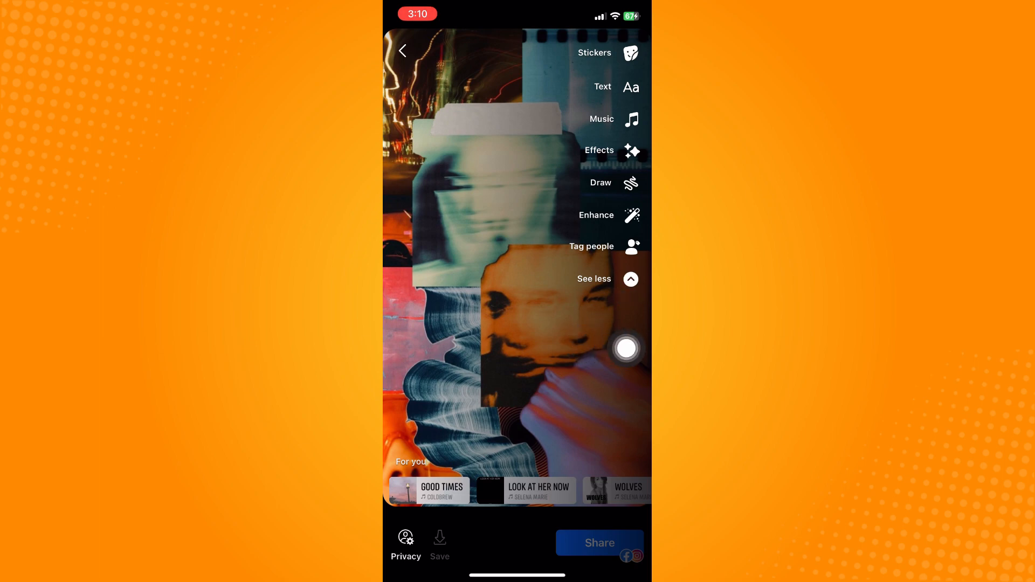
# Step: Load the collage with the BROTHER.COM.PH link sticker from the camera roll
pyautogui.click(626, 349)
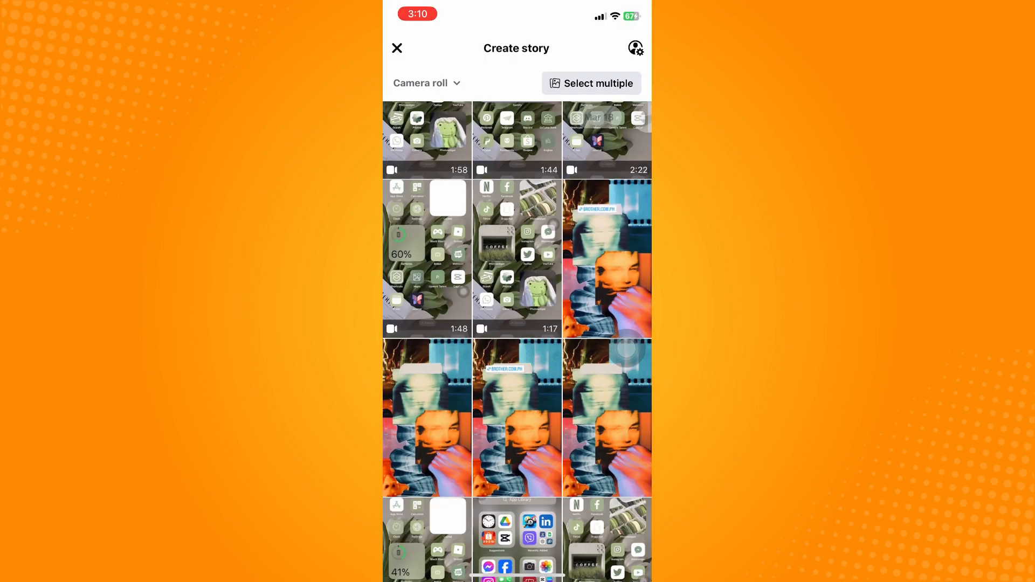
pyautogui.click(608, 258)
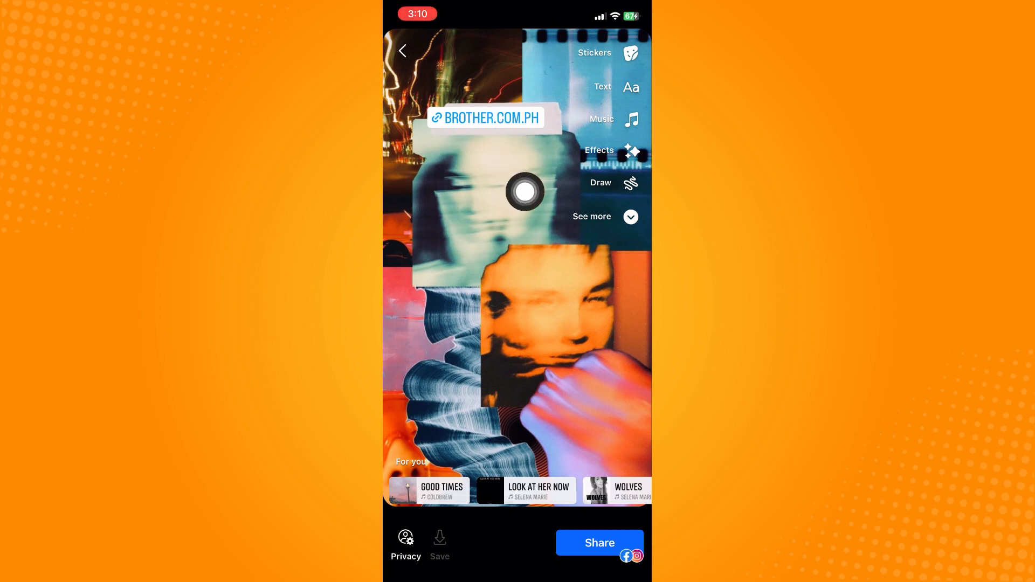
pyautogui.moveTo(524, 191); pyautogui.dragTo(626, 192)
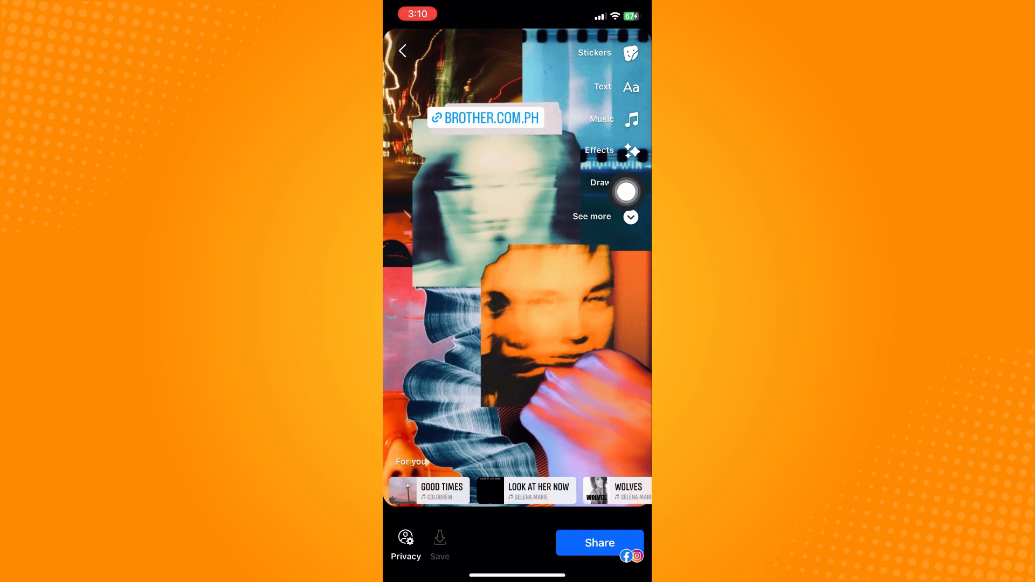